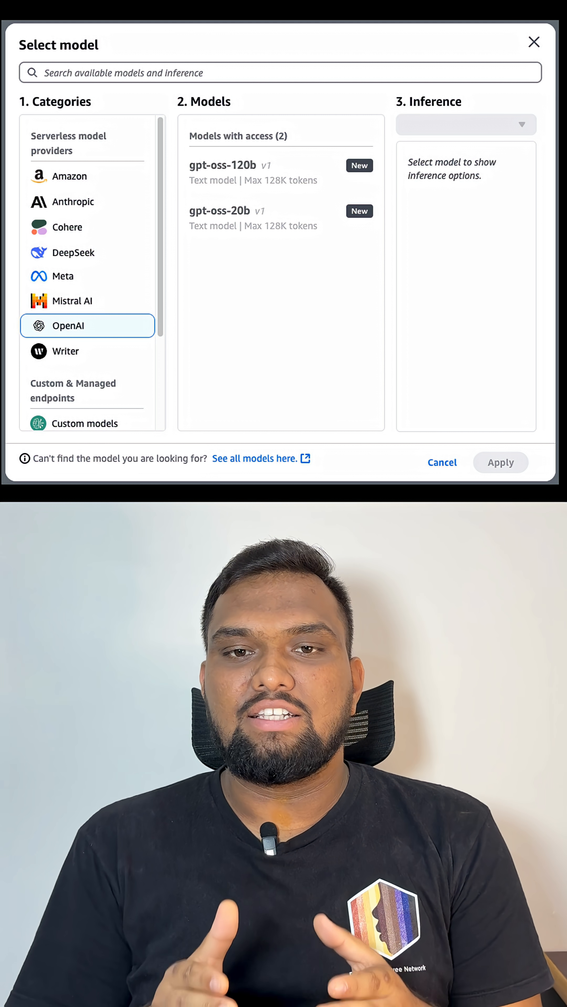
Show the Base models access list filtered to 'gpt', with gpt-oss-20b and gpt-oss-120b access granted
{"action": "left_click", "coordinate": [254, 458]}
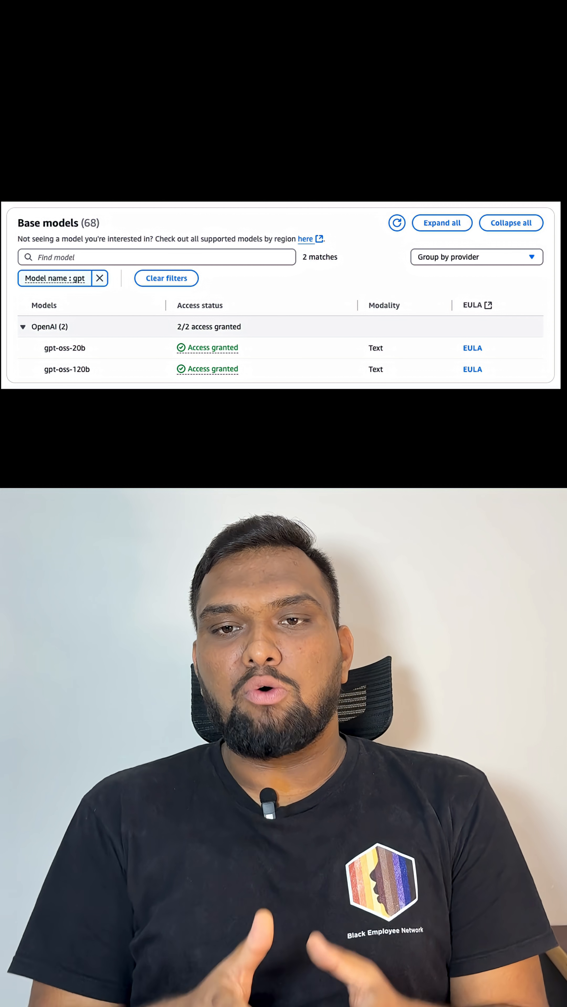